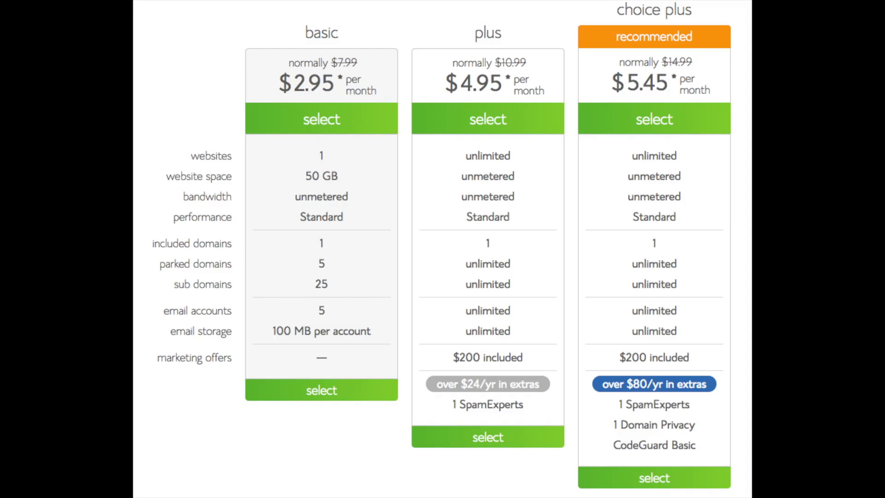
Select a Bluehost hosting plan to reach the domain sign-up page
left_click(654, 477)
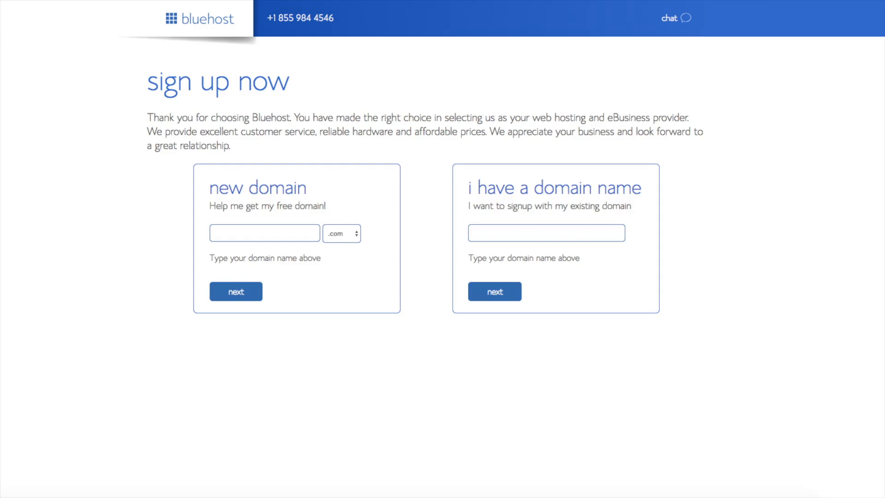
Continue past the domain choice to the account information form
left_click(342, 233)
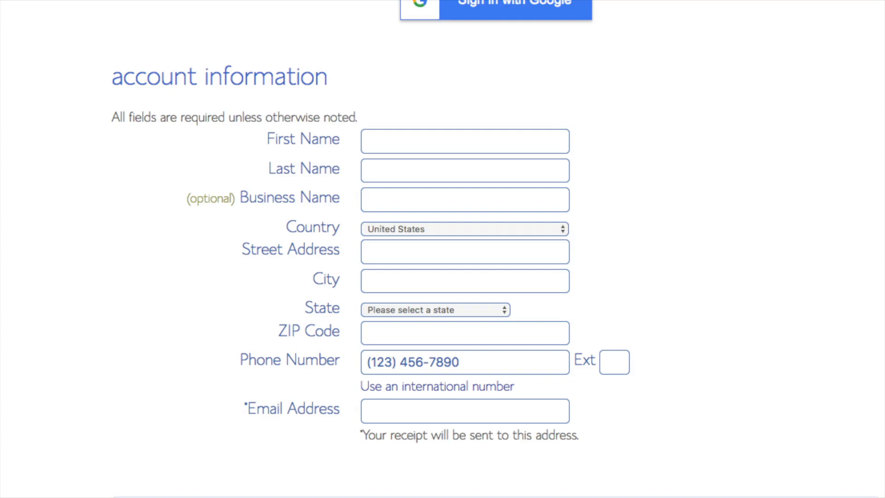
Scroll down to the package extras showing Domain Privacy Protection and the $118.08 total
scroll("down", 3)
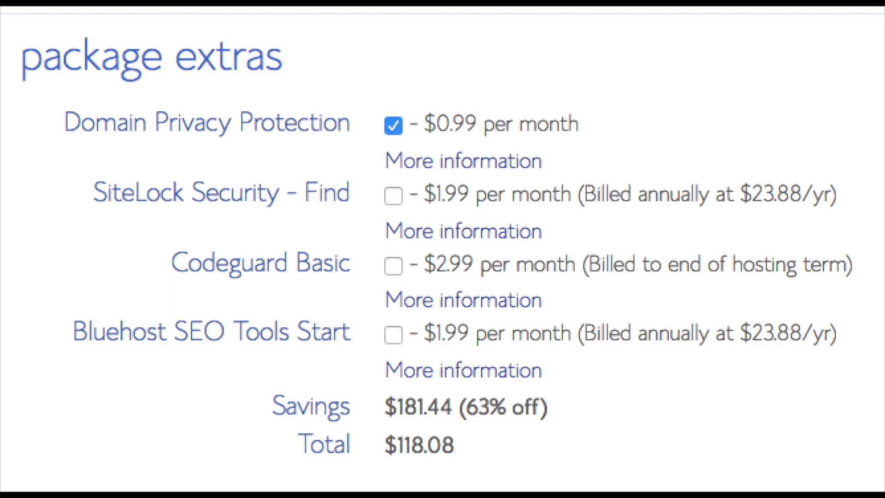
Review the SEO Tools details, then submit the hosting order
left_click(463, 161)
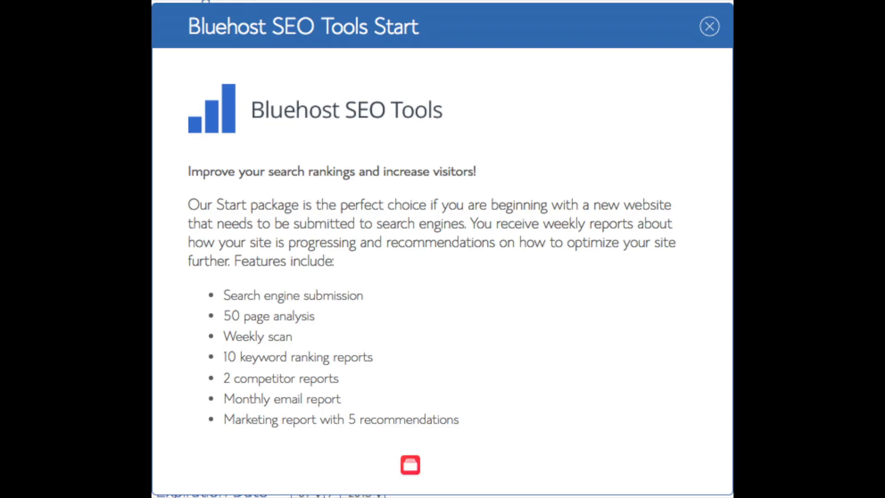
left_click(710, 26)
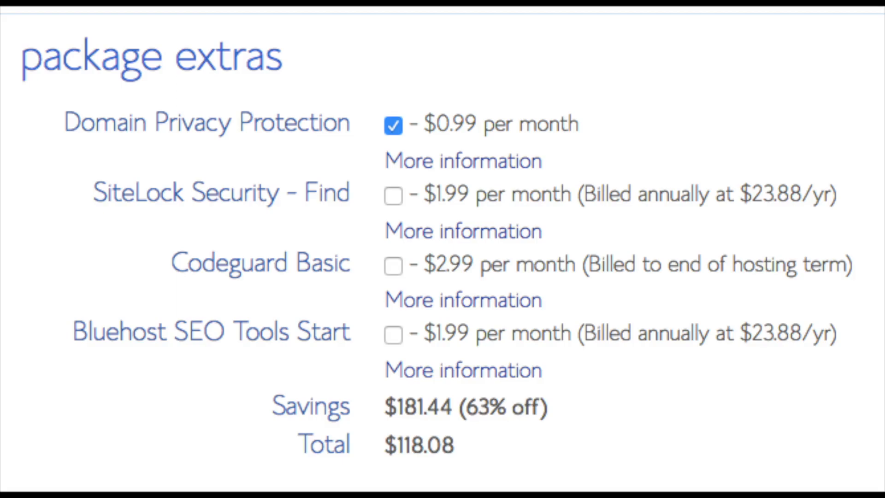
scroll("down", 3)
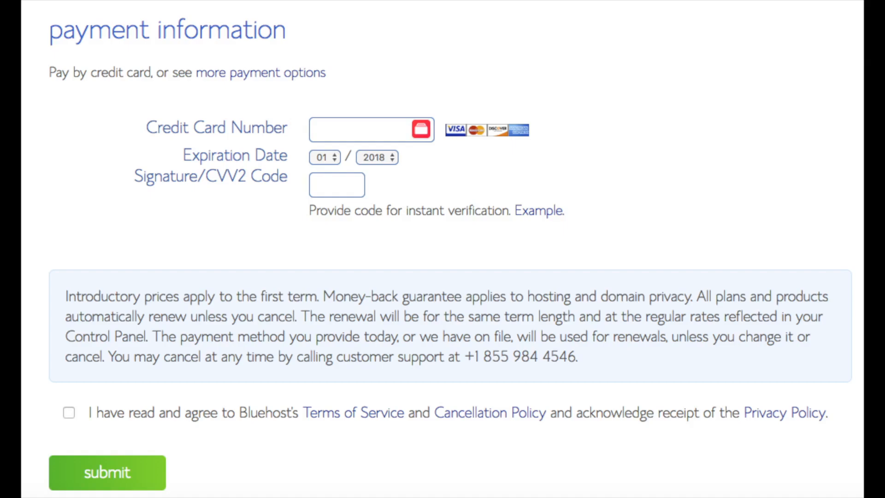
left_click(107, 473)
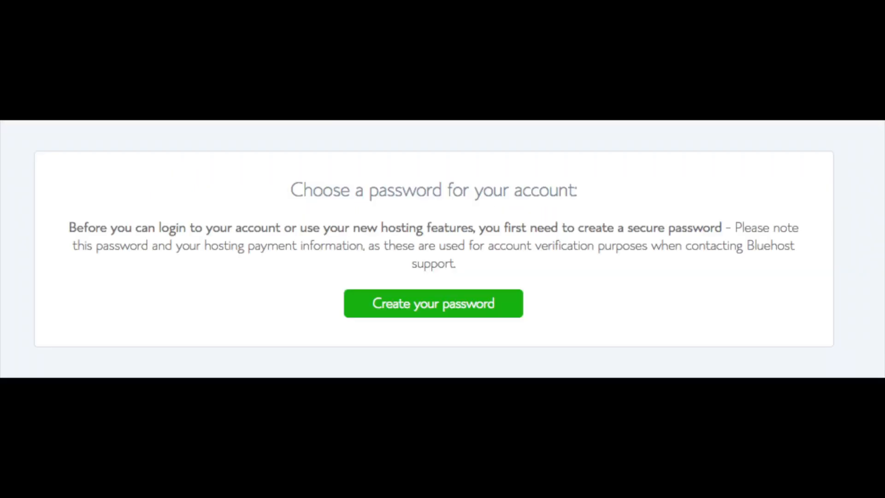
Create and save the account password, then log in to the hosting account
left_click(433, 303)
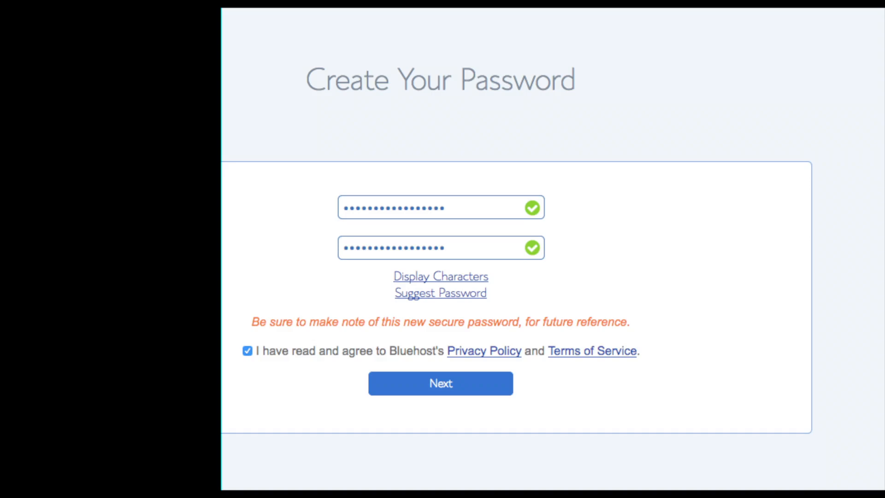
left_click(440, 384)
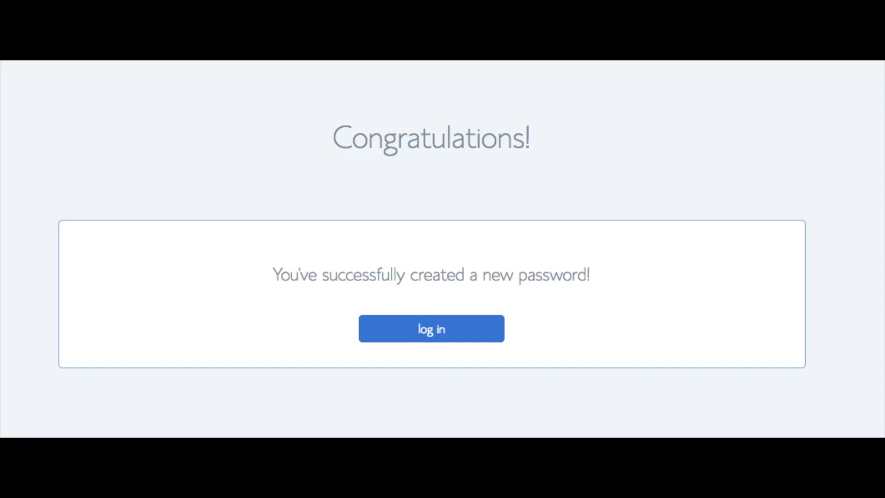
left_click(431, 329)
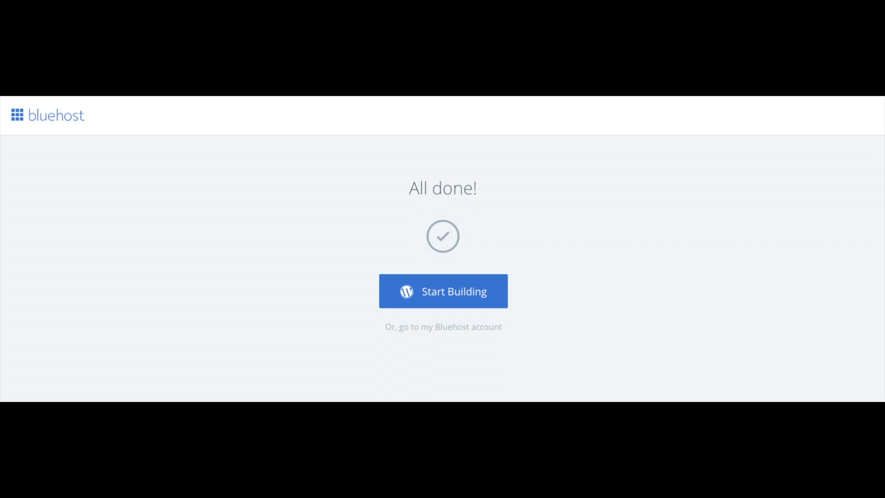
Start building the site and choose a setup option on the WordPress Welcome screen
left_click(443, 291)
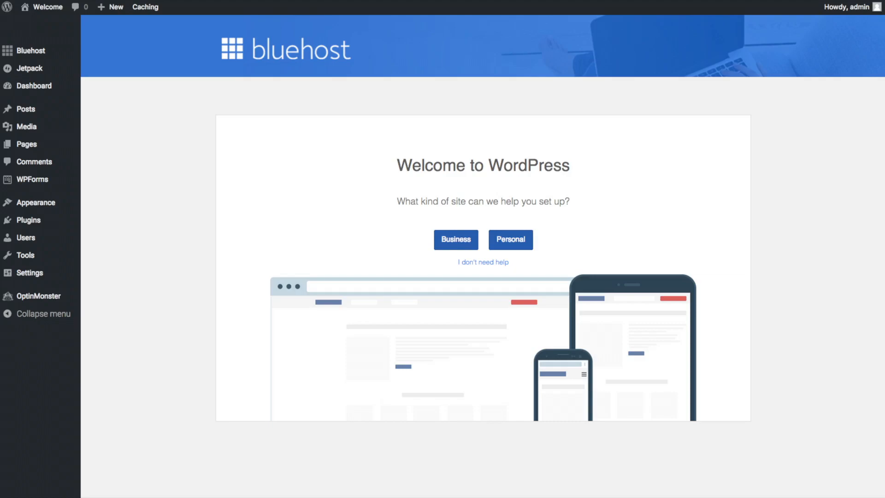
left_click(30, 50)
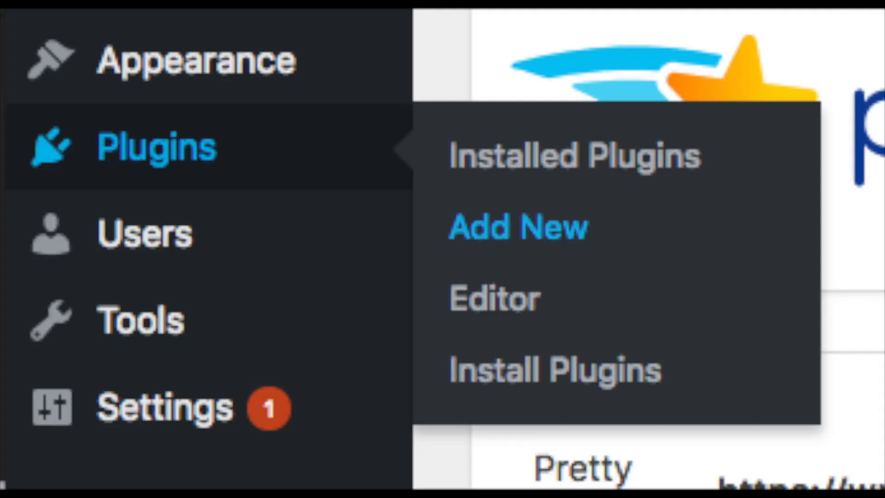
Browse the featured themes, preview codepress corporate, and reach Creative Market's blog themes
left_click(516, 227)
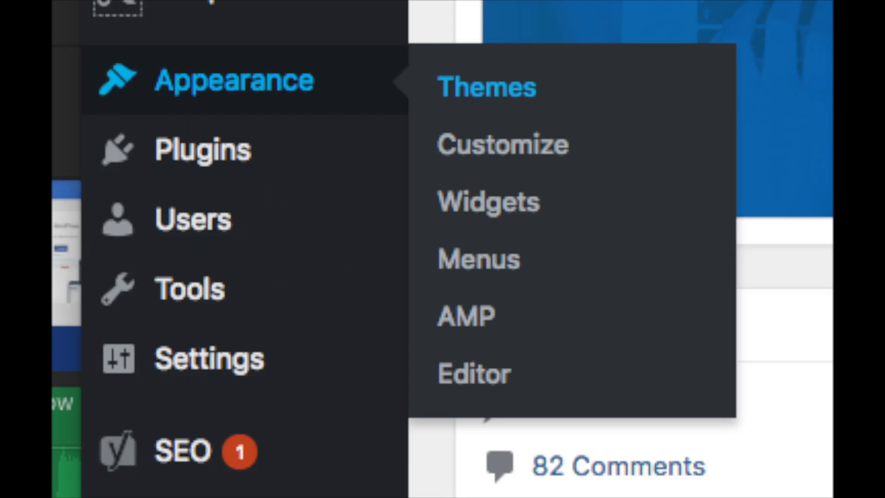
left_click(485, 86)
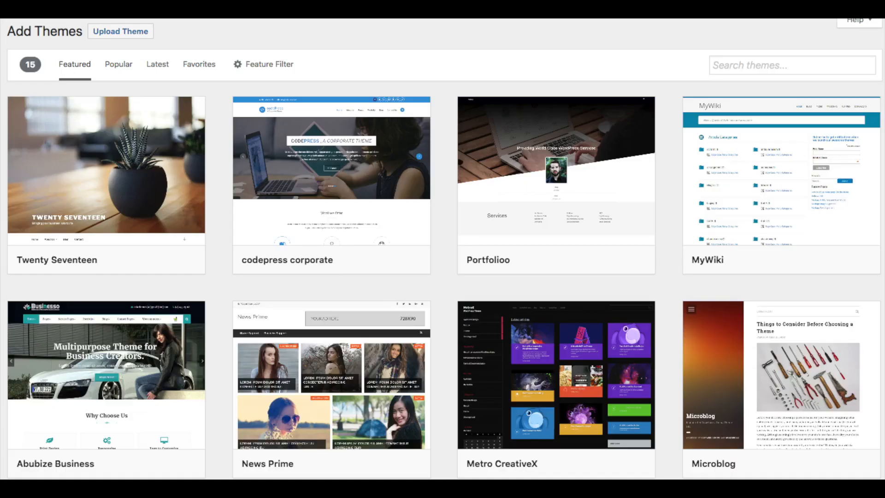
left_click(118, 58)
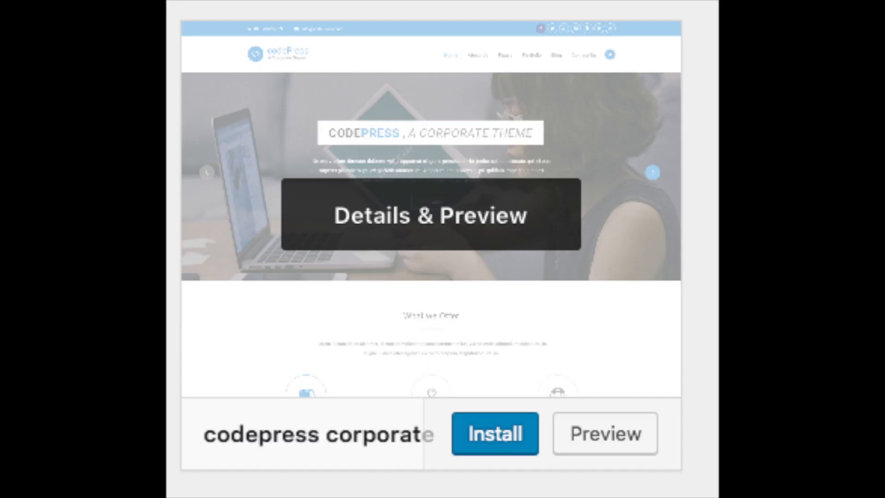
left_click(494, 433)
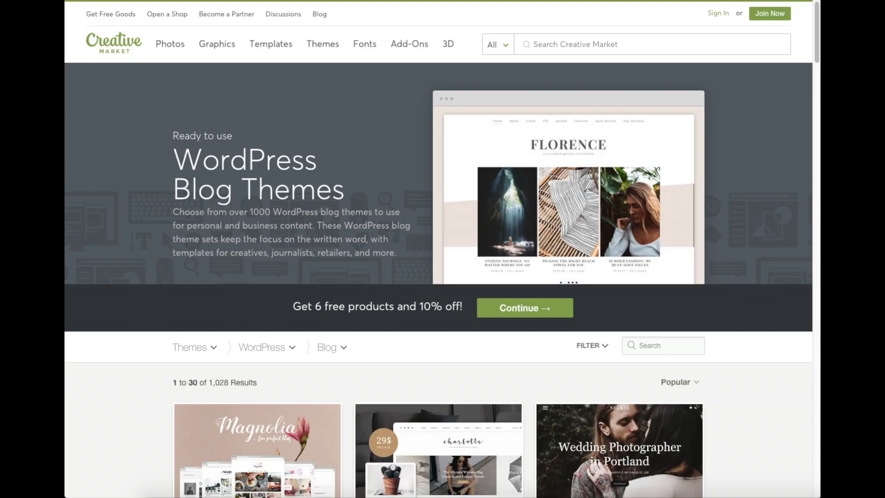
Open the Charlotte blog theme on Creative Market and view its live preview
scroll("down", 3)
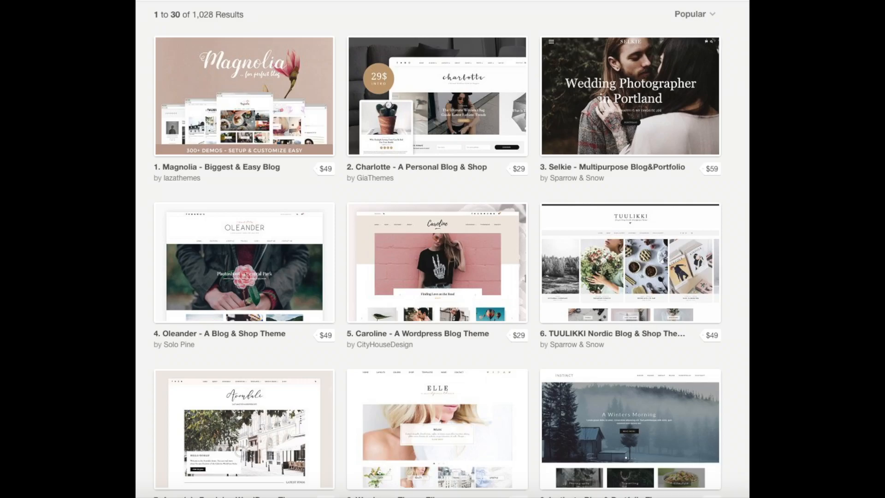
left_click(437, 95)
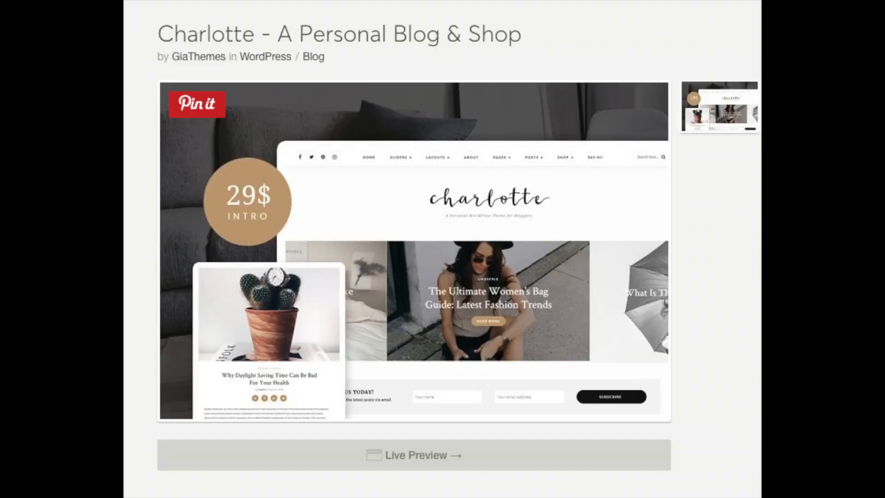
left_click(412, 456)
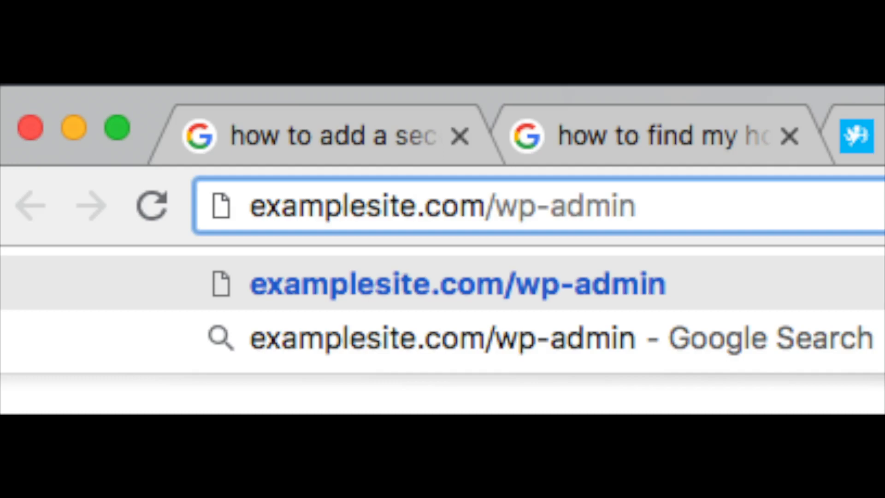
Choose the examplesite.com/wp-admin suggestion to load the WordPress login page
left_click(457, 284)
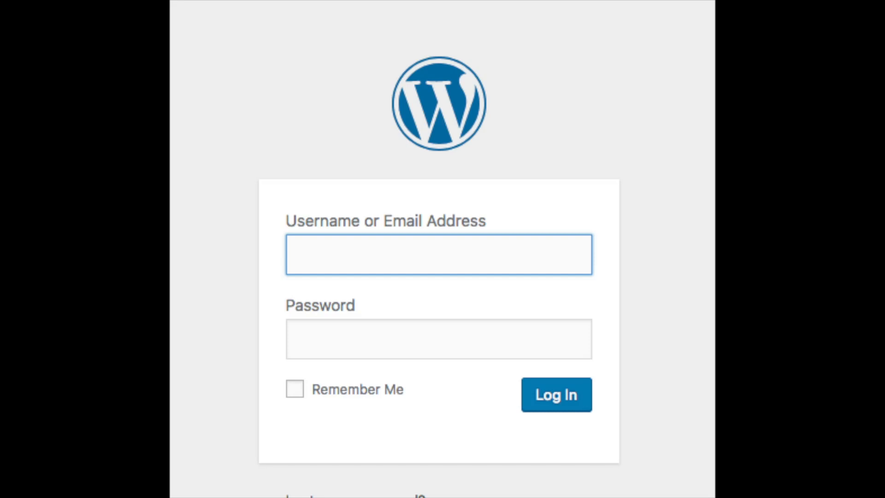